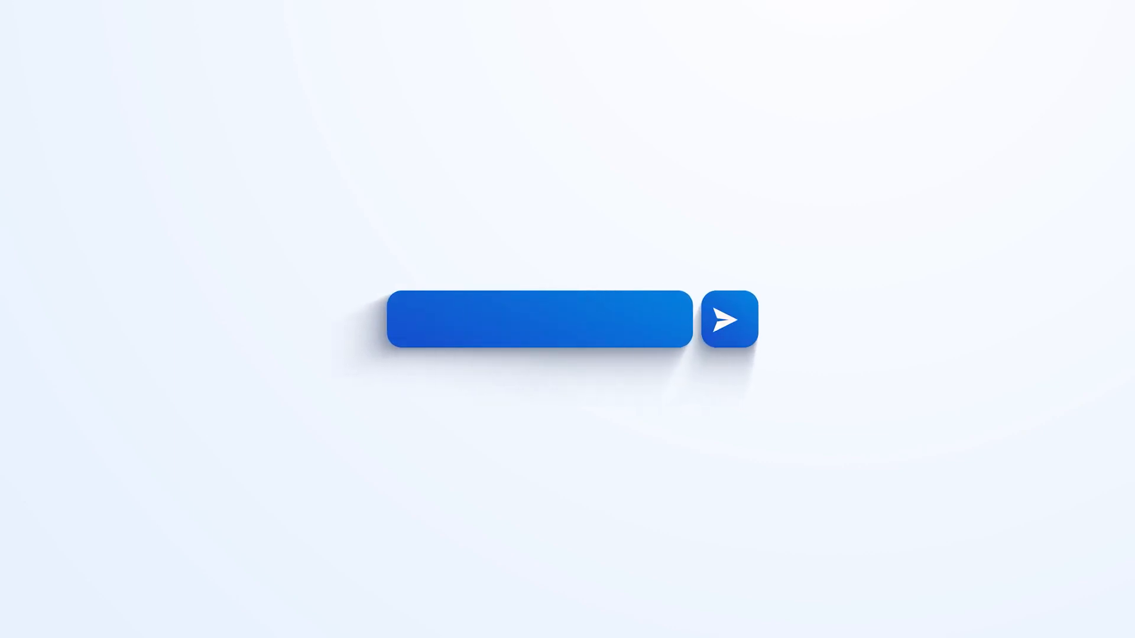
# - Enter the title 'Tips & Tricks for MicroStation' and submit it to reveal the logo
pyautogui.write('Tips & Tricks for MicroStati')
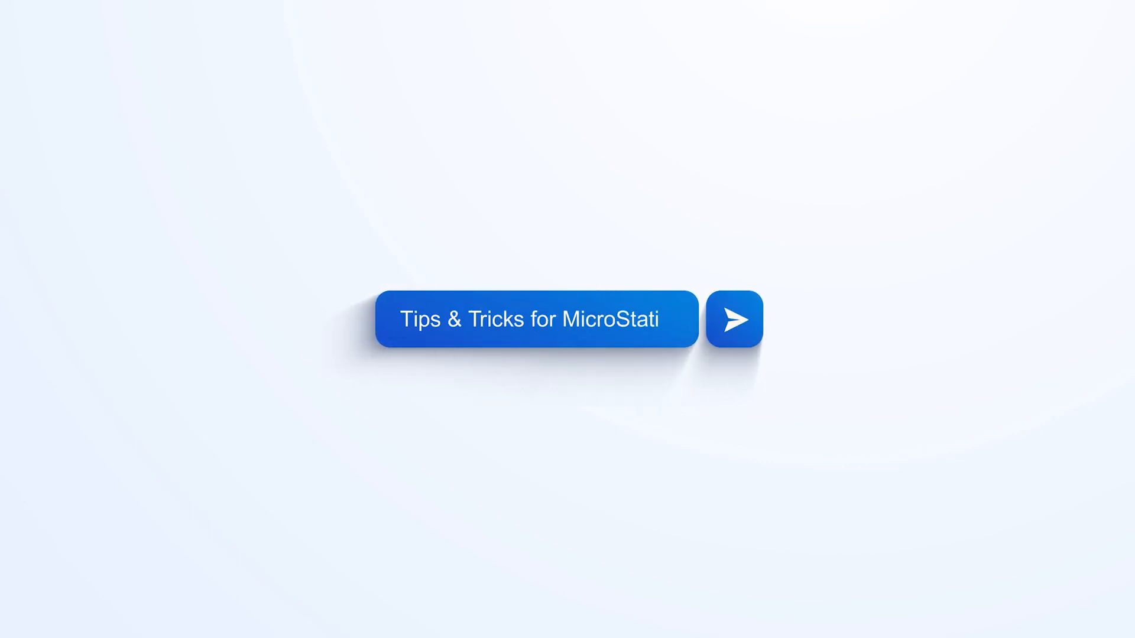
pyautogui.click(733, 319)
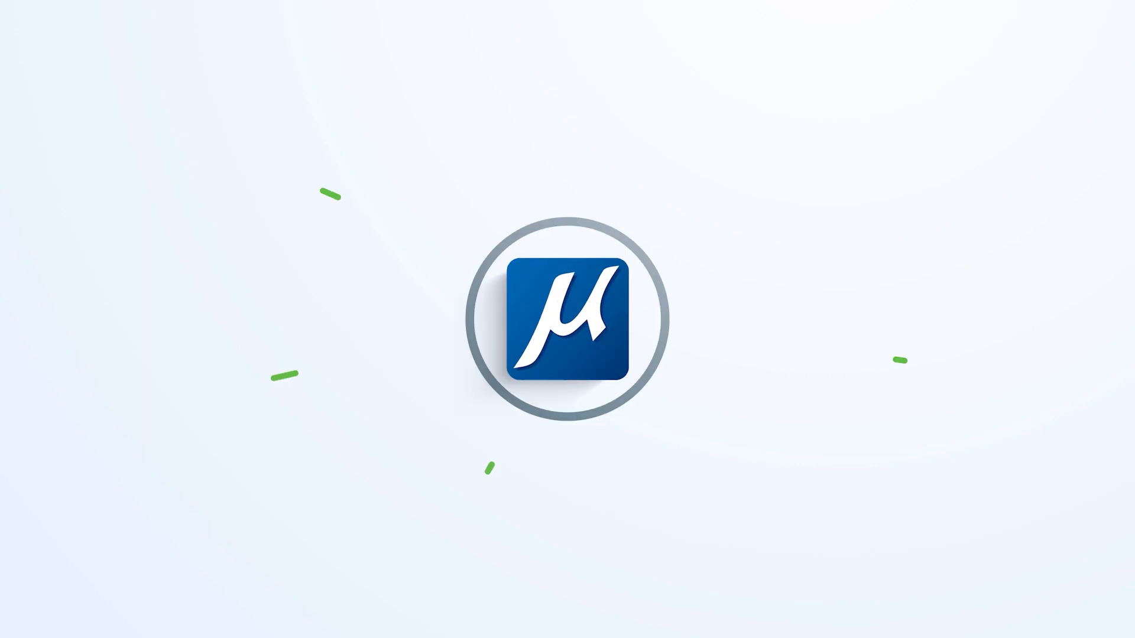